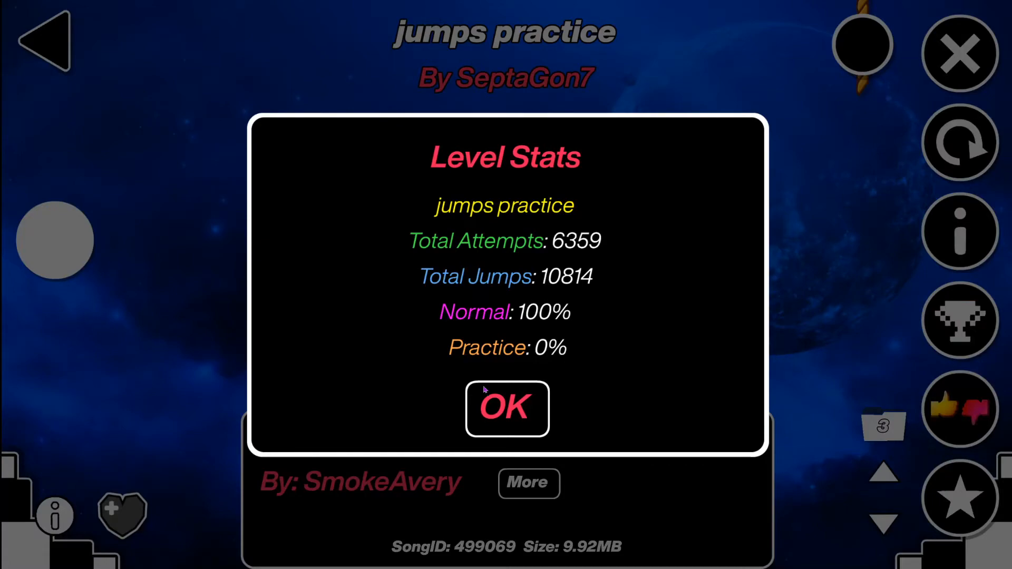
Dismiss the Level Stats summary for jumps practice
{"action": "left_click", "coordinate": [507, 409]}
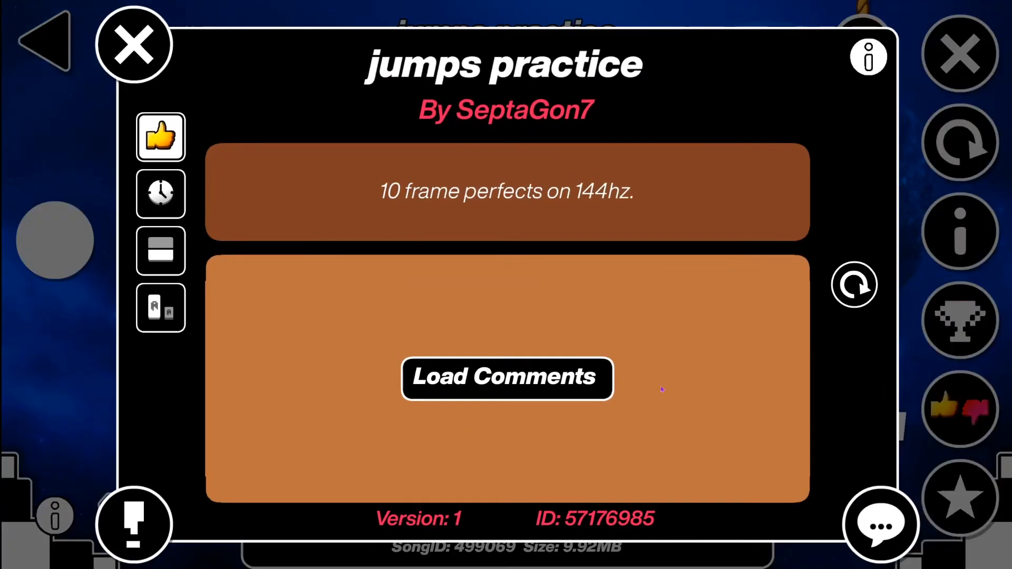
Post a comment beginning '6300 att' on jumps practice and return to Saved Levels
{"action": "left_click", "coordinate": [507, 378]}
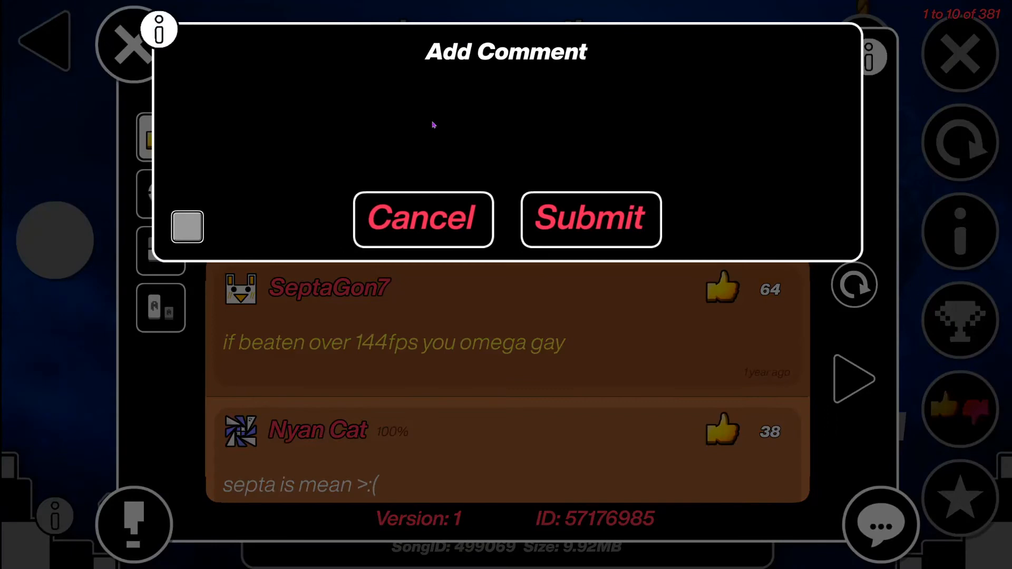
{"action": "type", "text": "63"}
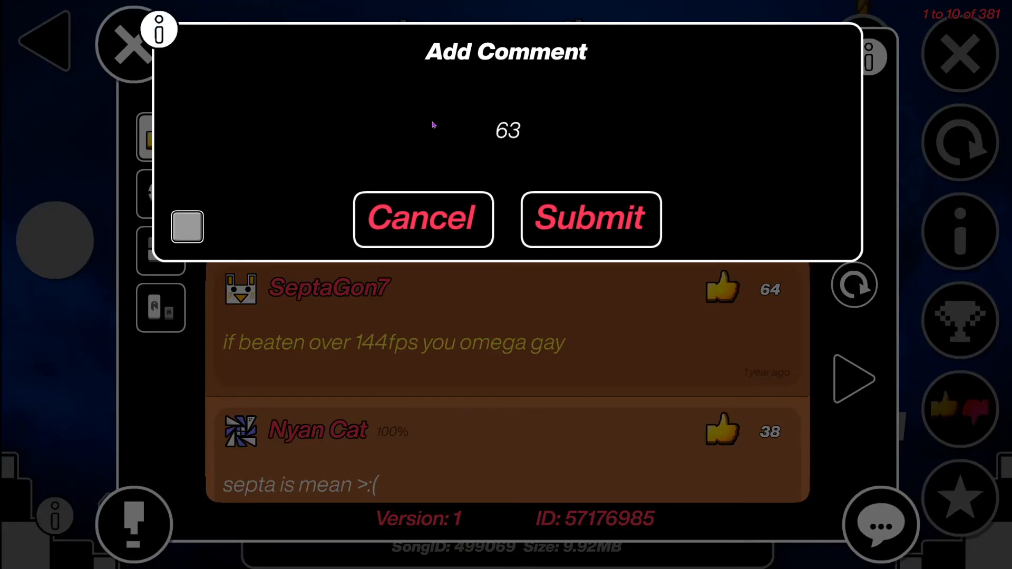
{"action": "type", "text": "6300 attempts {OIJF DSPHJUI F"}
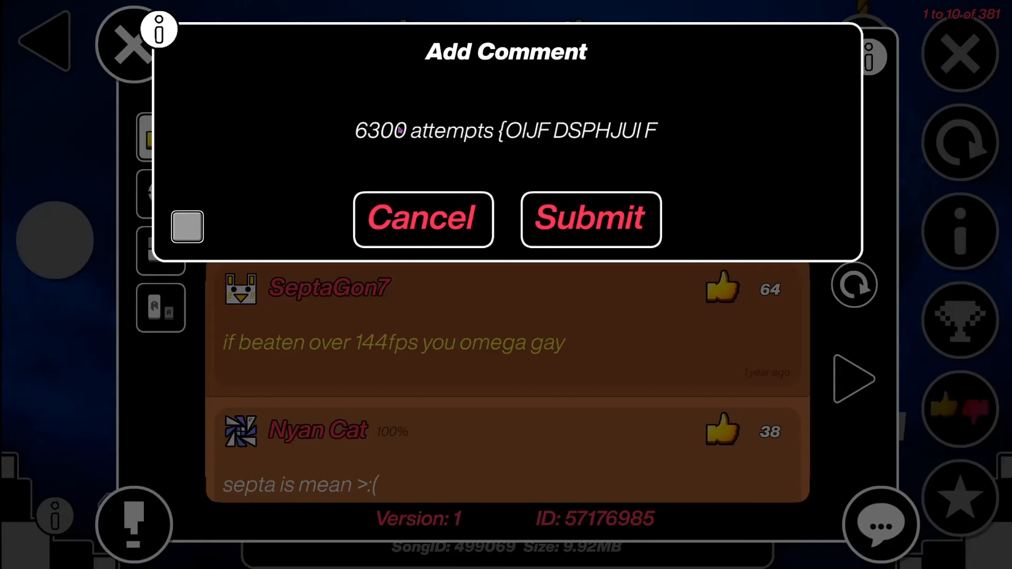
{"action": "left_click", "coordinate": [590, 219]}
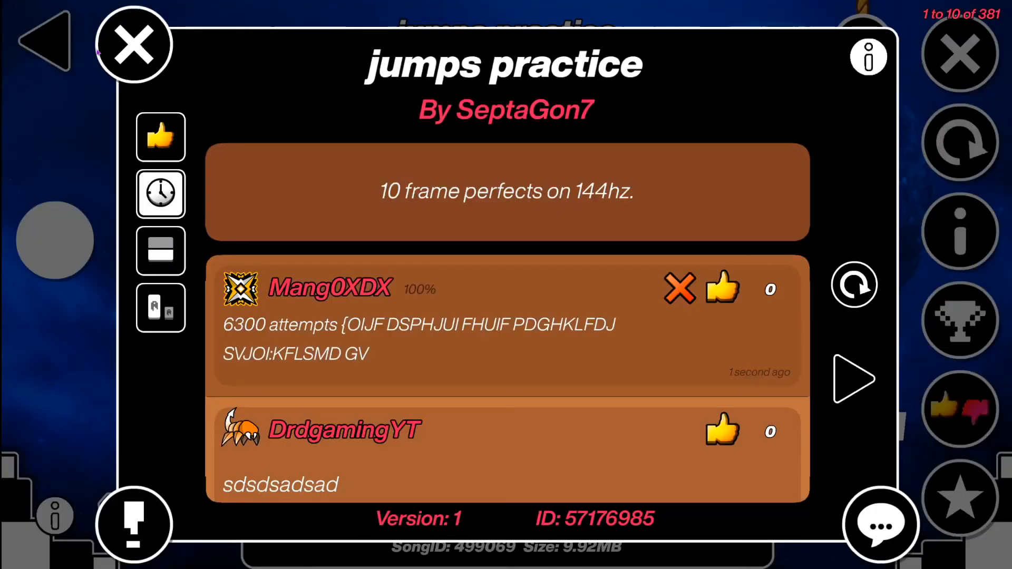
{"action": "left_click", "coordinate": [132, 44]}
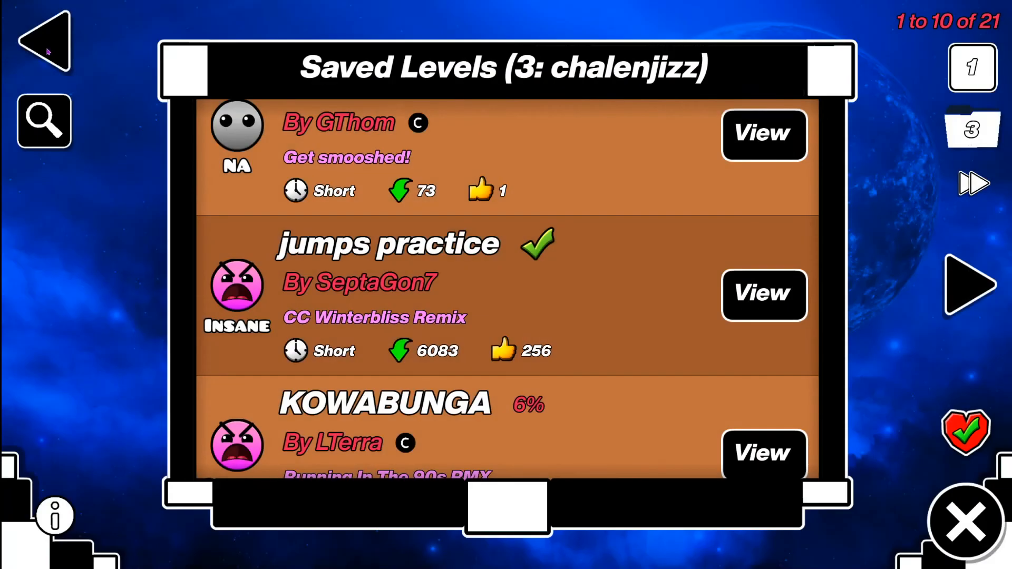